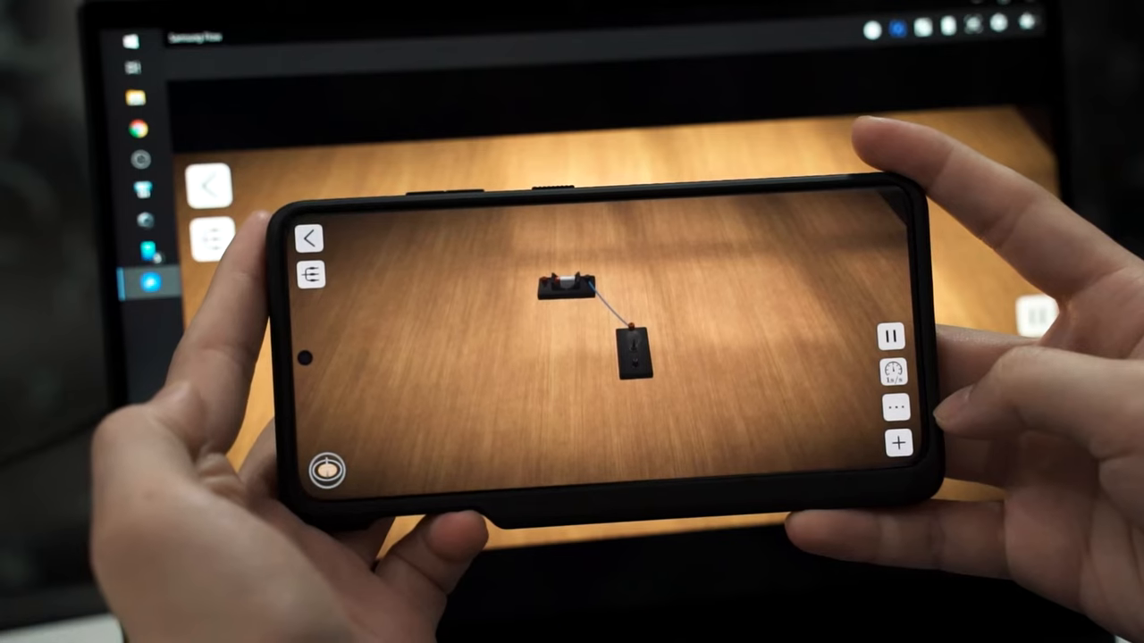
Step: Reveal the component catalogue of switches, rheostats, resistors and buzzers via the + button
click(897, 439)
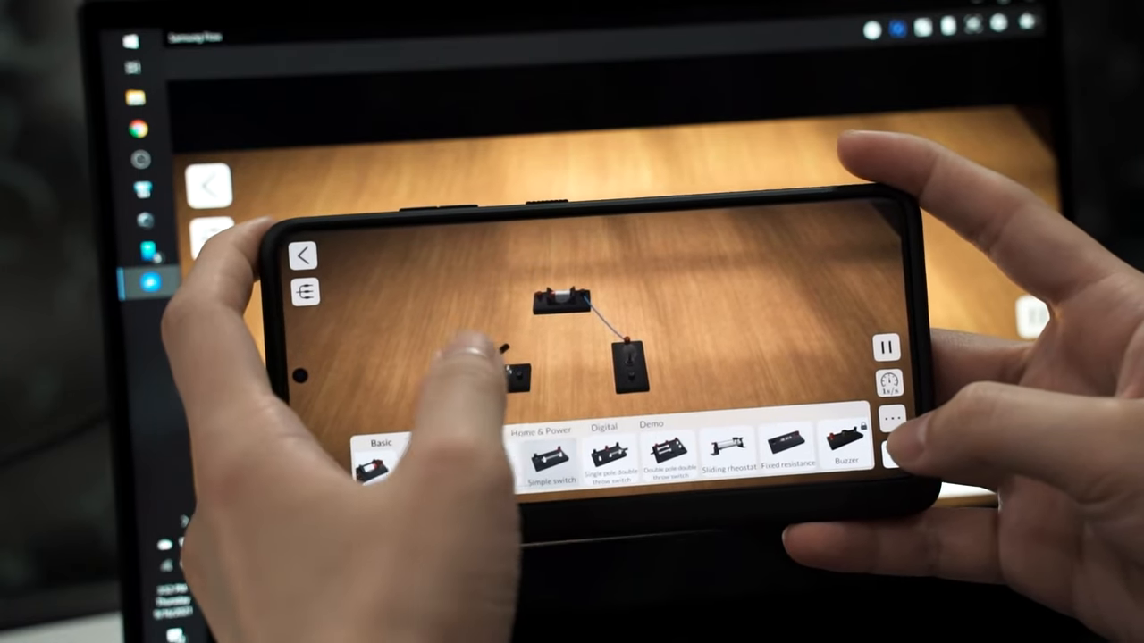